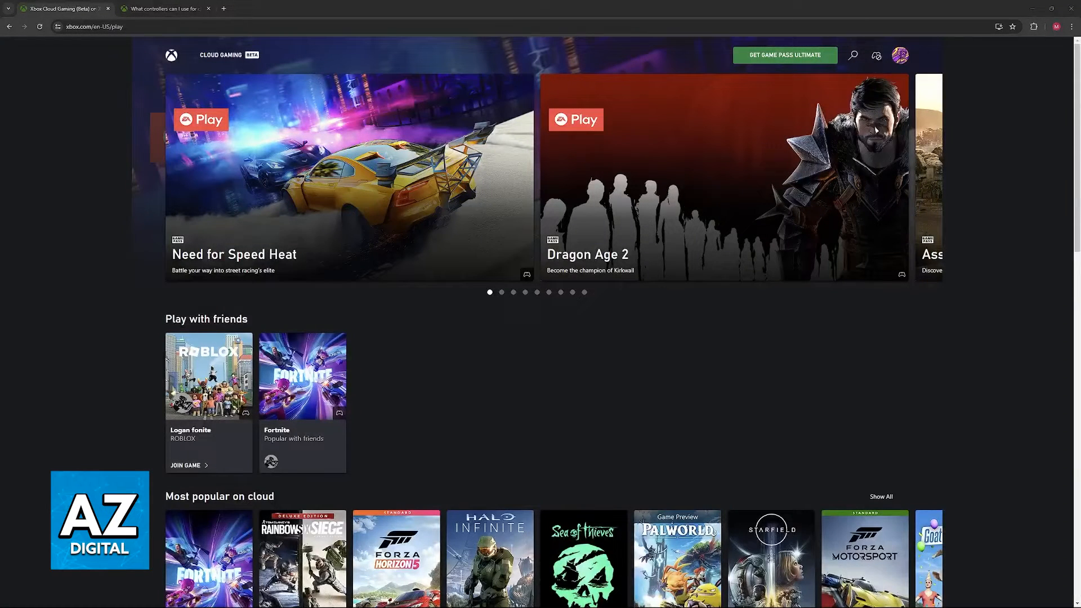
# Expand Sony in the controller list to confirm the DualShock 4 is Bluetooth-verified.
pyautogui.click(162, 9)
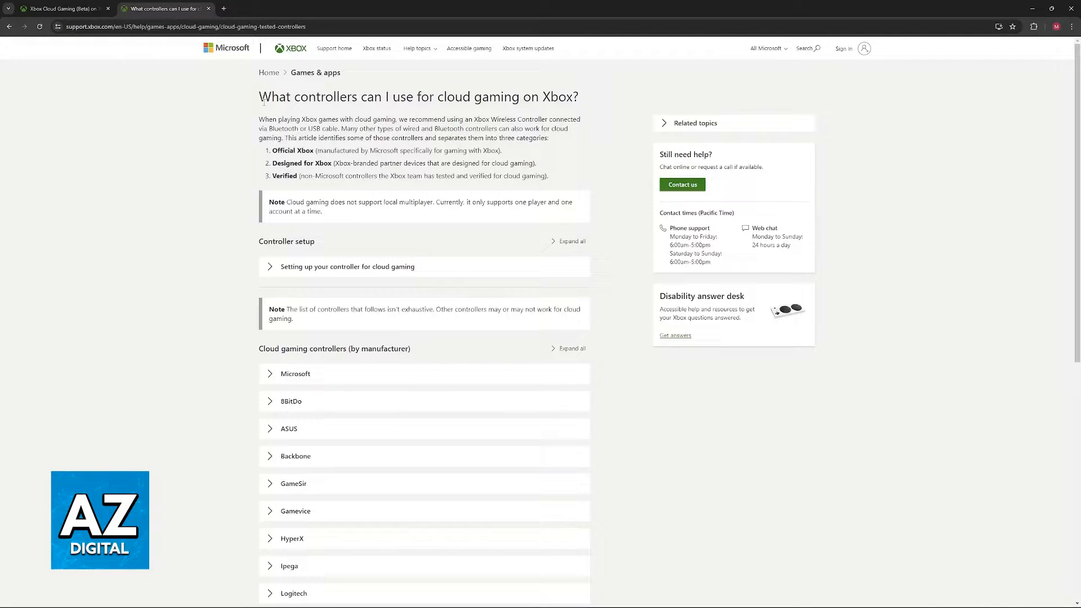
pyautogui.scroll(-3)
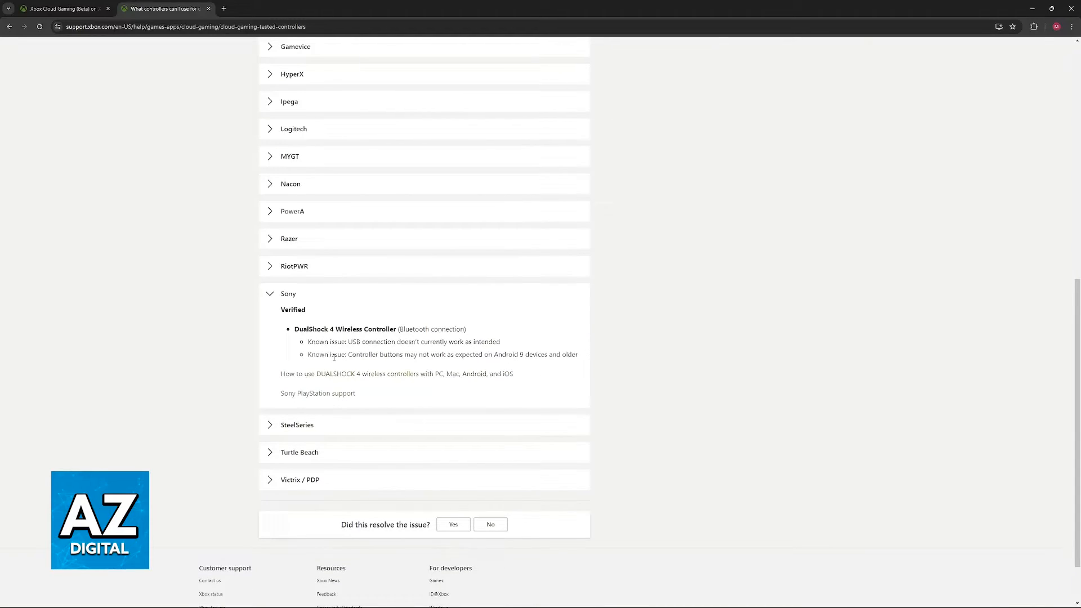
pyautogui.moveTo(302, 338)
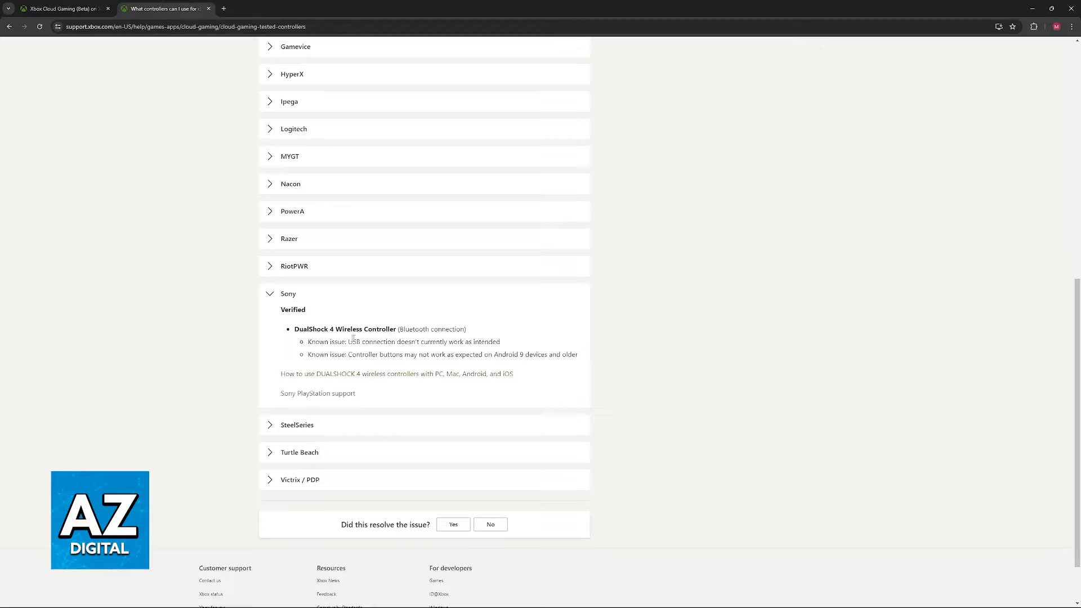
pyautogui.doubleClick(345, 329)
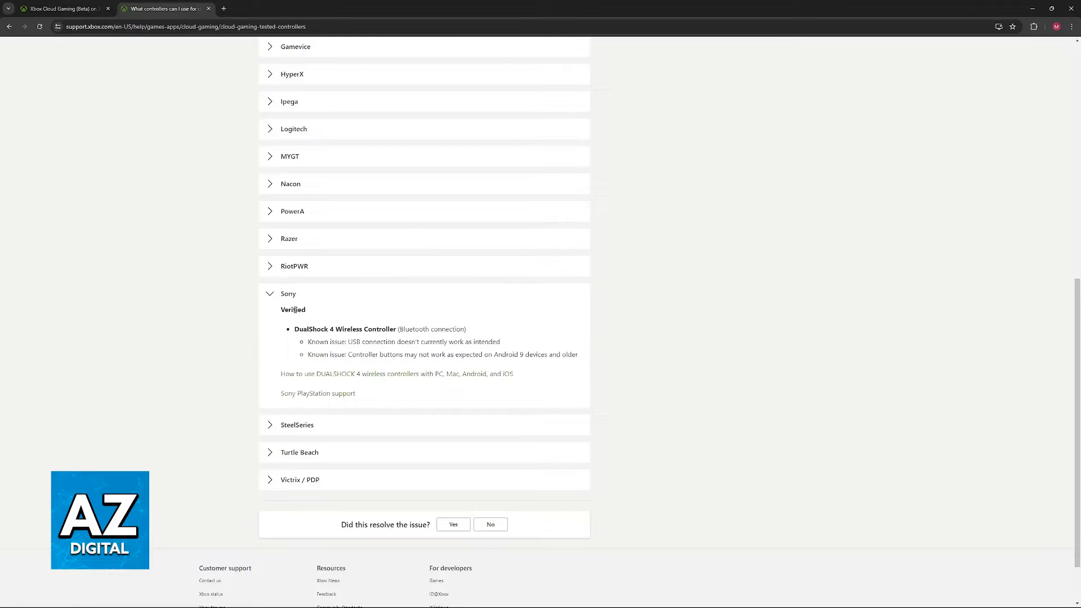
pyautogui.moveTo(307, 347)
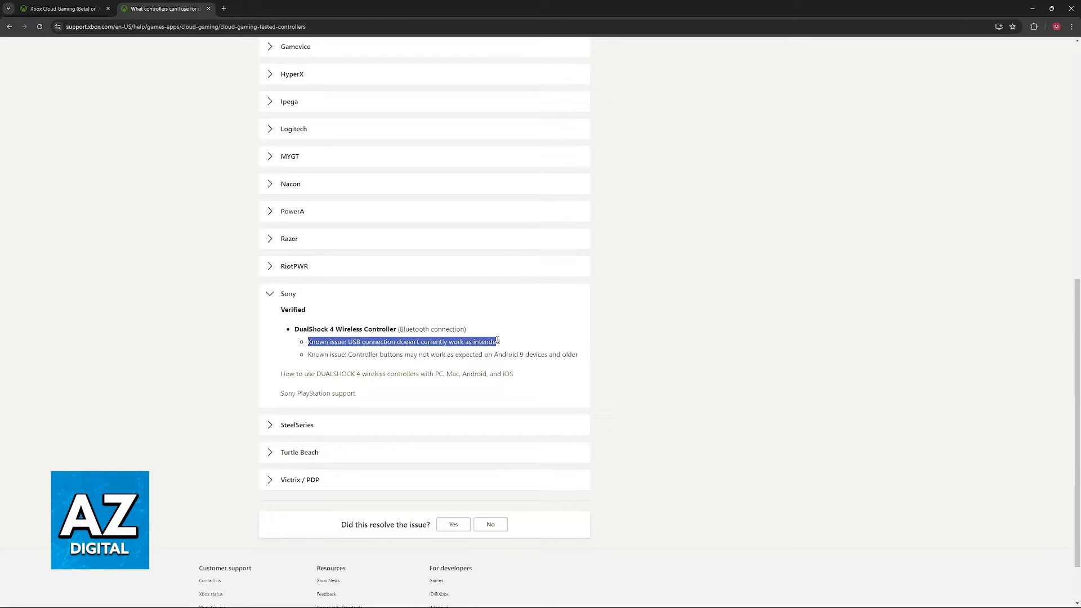
pyautogui.click(144, 251)
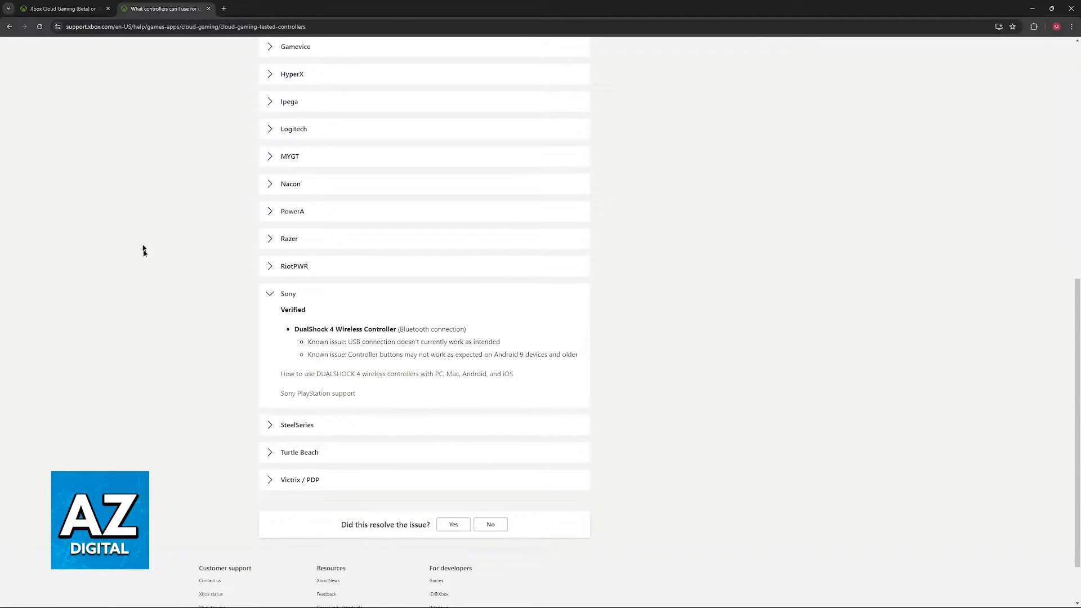
pyautogui.click(62, 9)
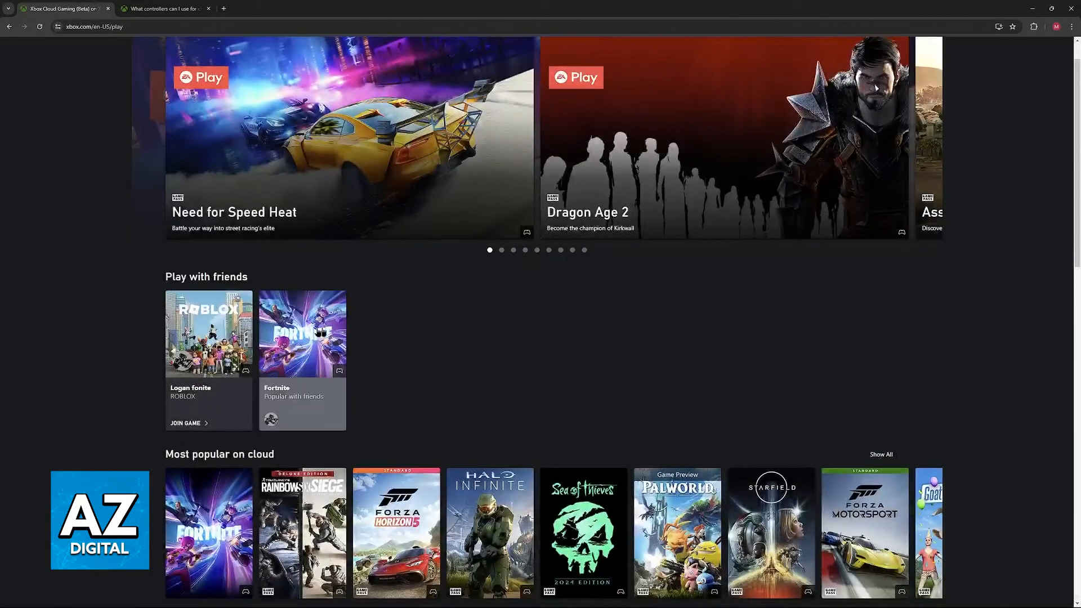
# Open the Fortnite game page from the Cloud Gaming home page.
pyautogui.click(302, 335)
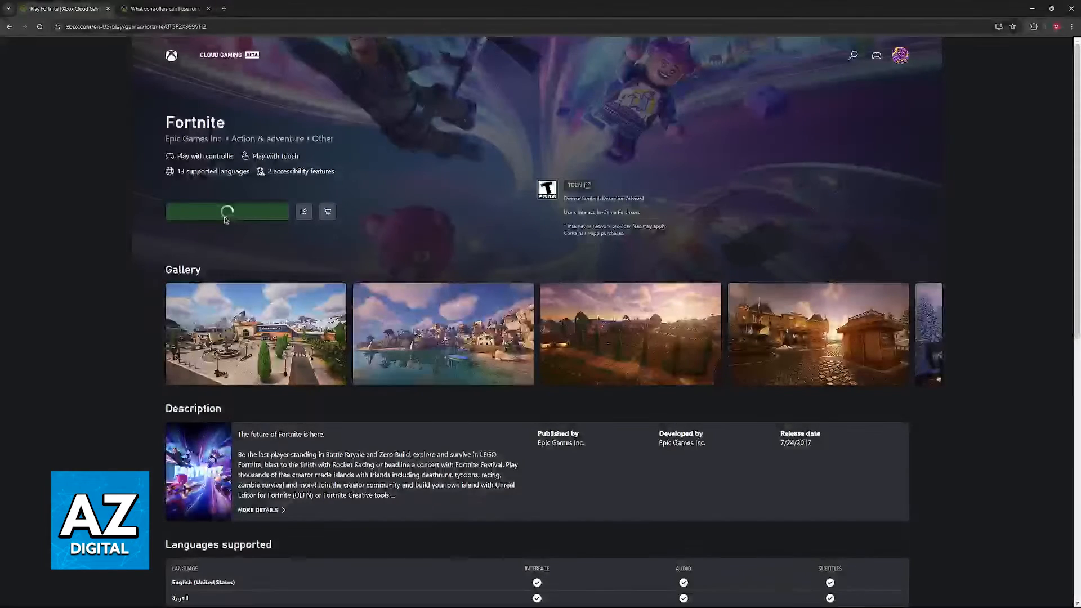
# Start Fortnite in the cloud, entering a queue of about 135 minutes.
pyautogui.click(226, 211)
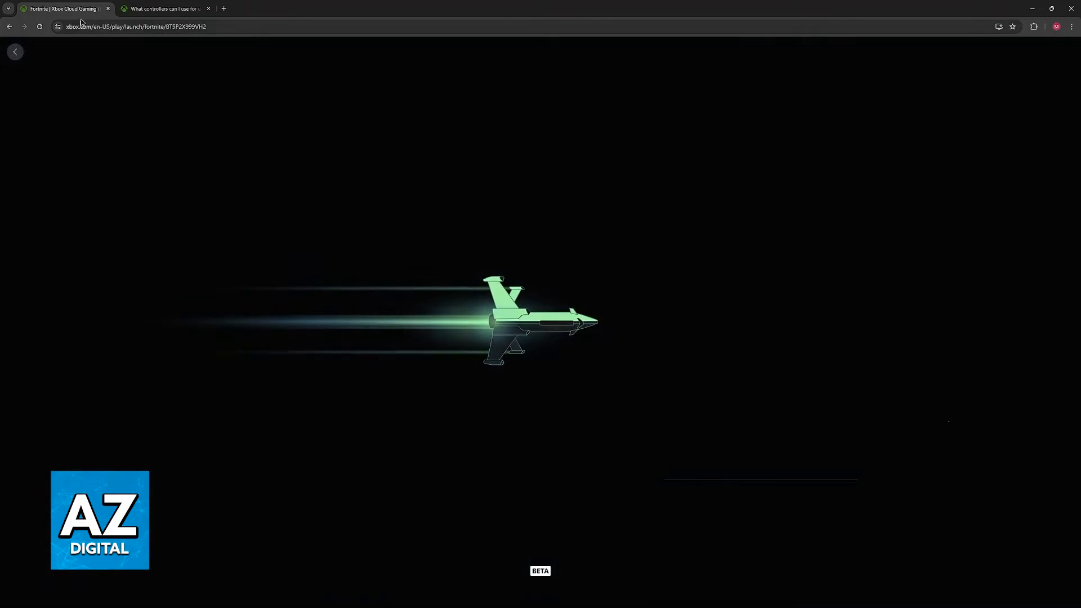
pyautogui.rightClick(62, 8)
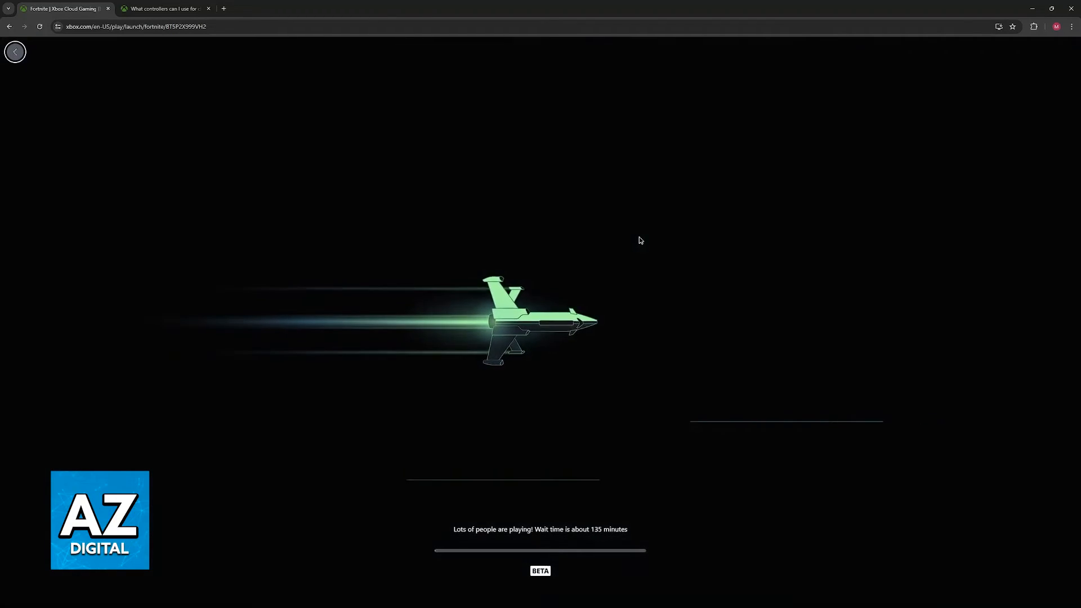
pyautogui.moveTo(200, 83)
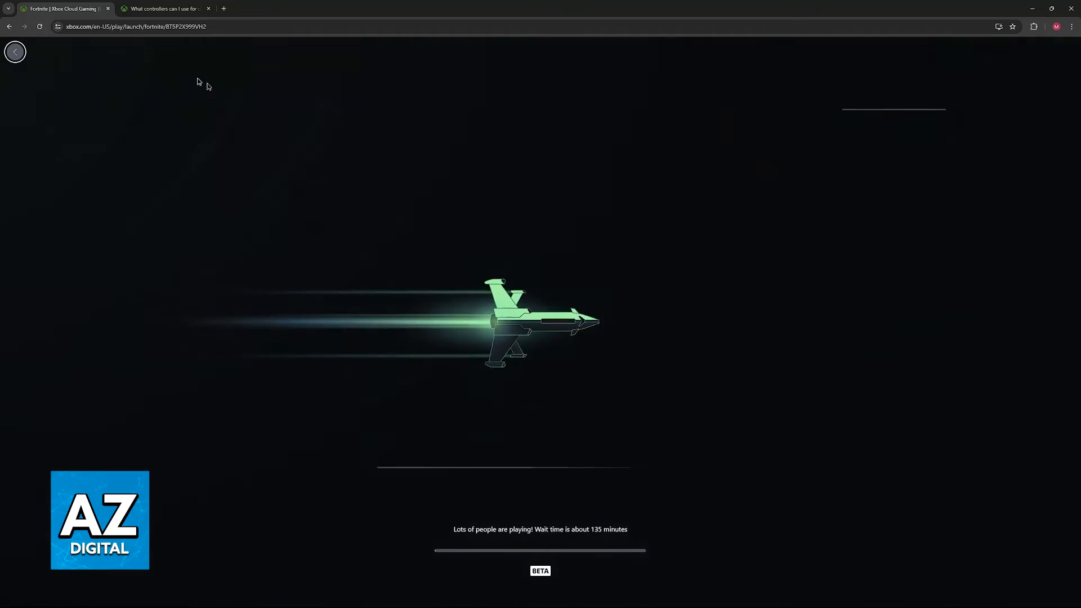
# Confirm in the header's controller panel that the controller reads Connected, then close it.
pyautogui.click(164, 9)
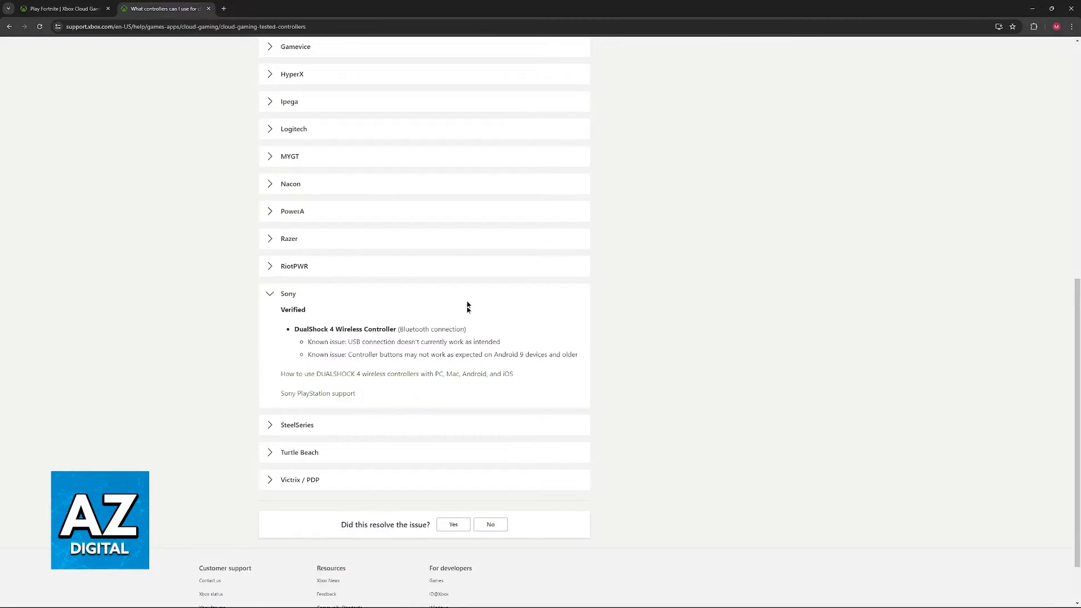
pyautogui.click(62, 8)
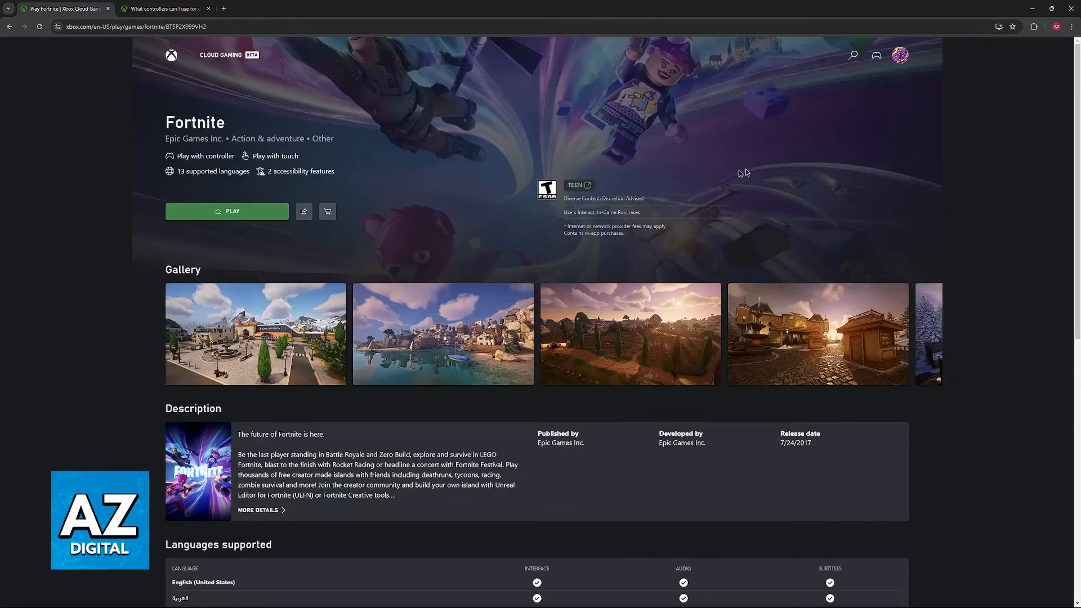
pyautogui.click(876, 56)
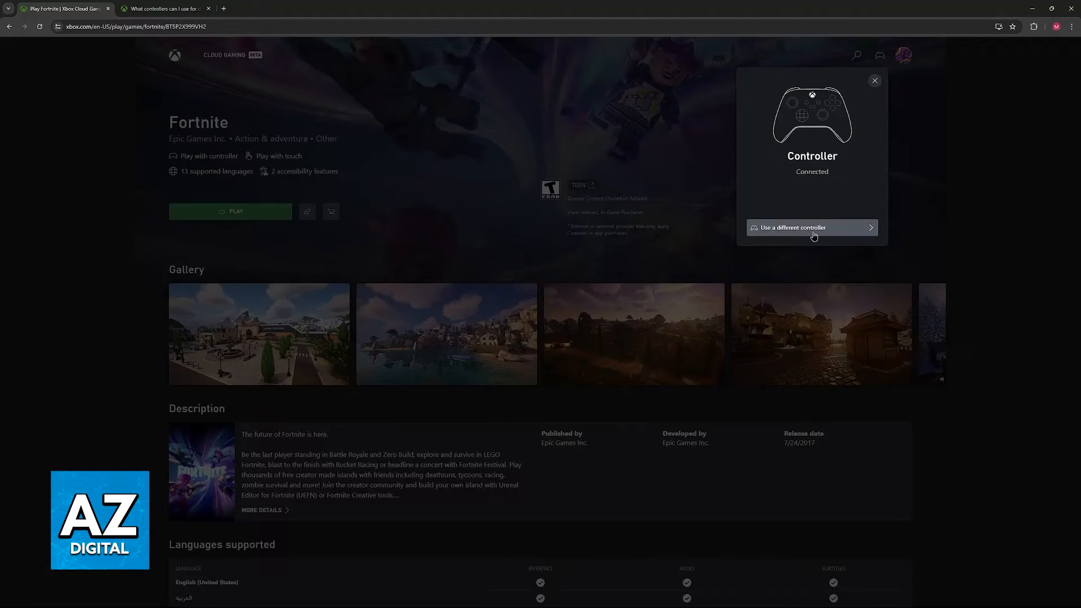
pyautogui.click(874, 80)
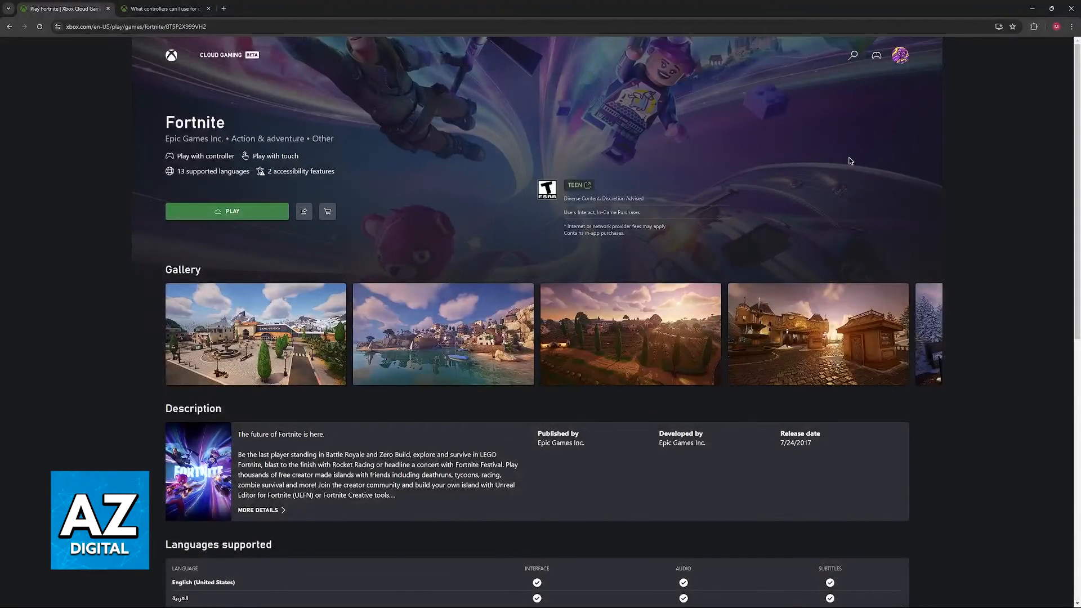
pyautogui.moveTo(842, 150)
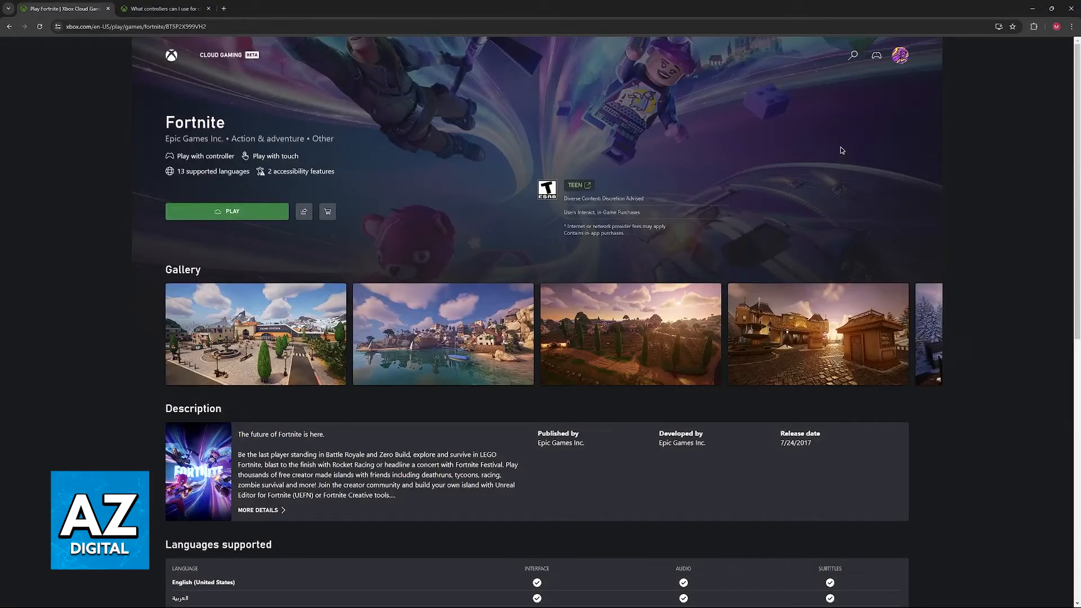
# Scroll through the Fortnite page, then go back to the Cloud Gaming home page.
pyautogui.scroll(-3)
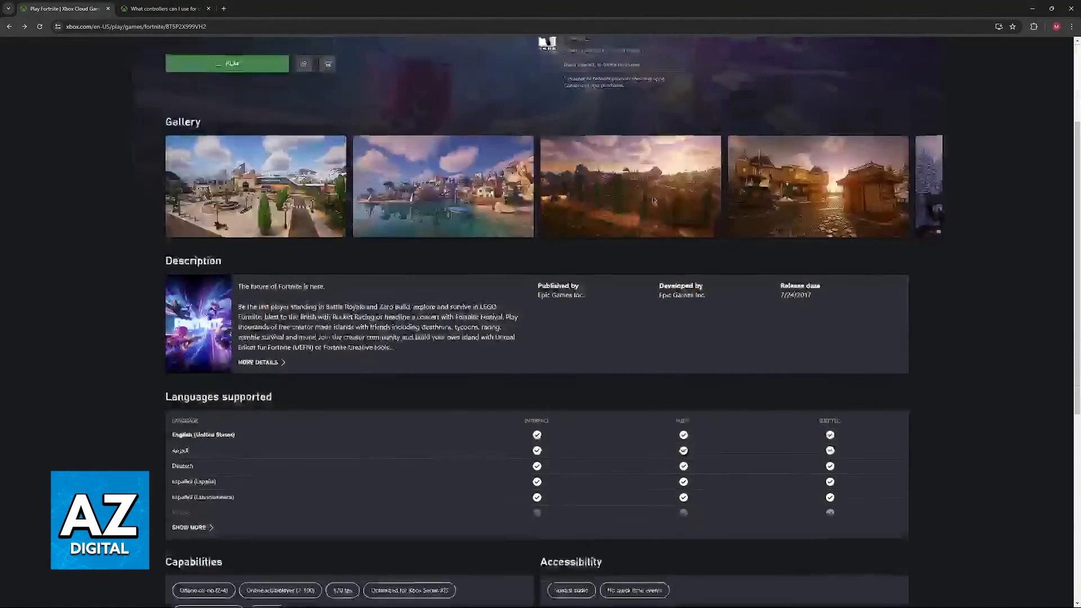
pyautogui.scroll(3)
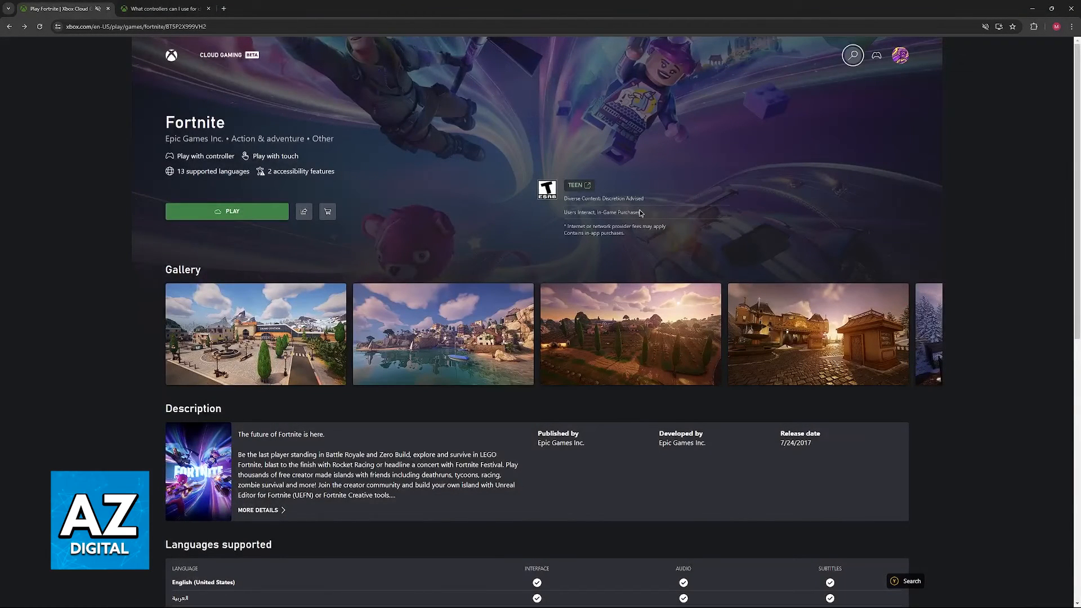
pyautogui.click(818, 334)
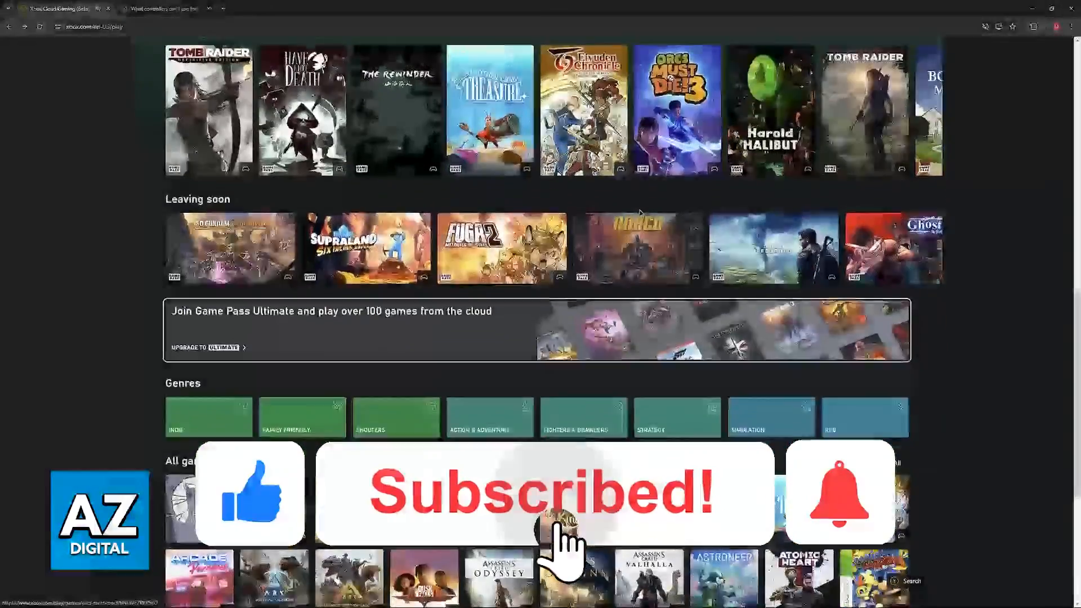
pyautogui.scroll(3)
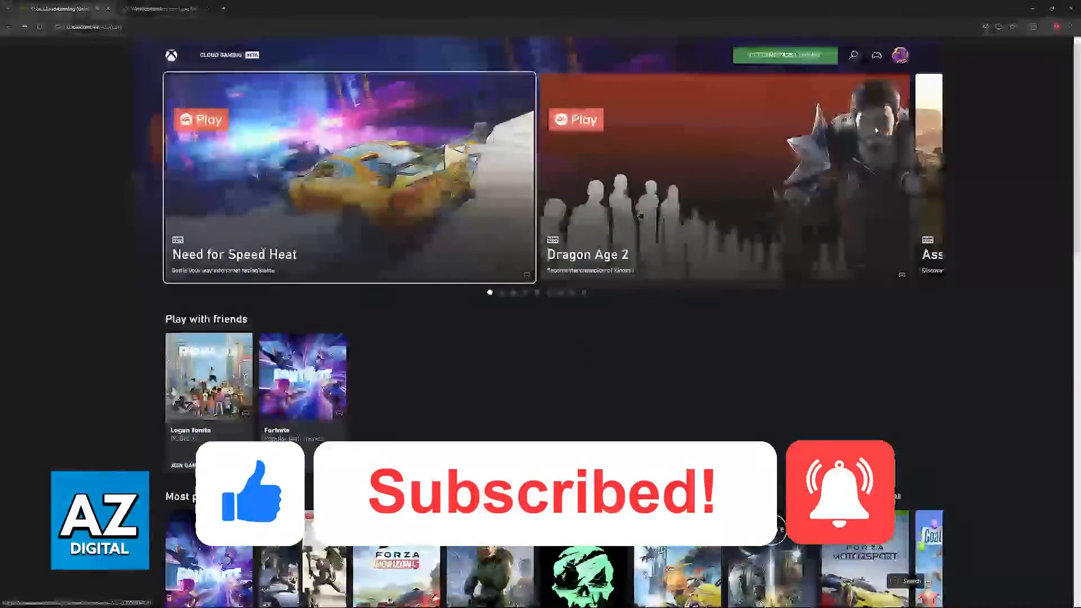